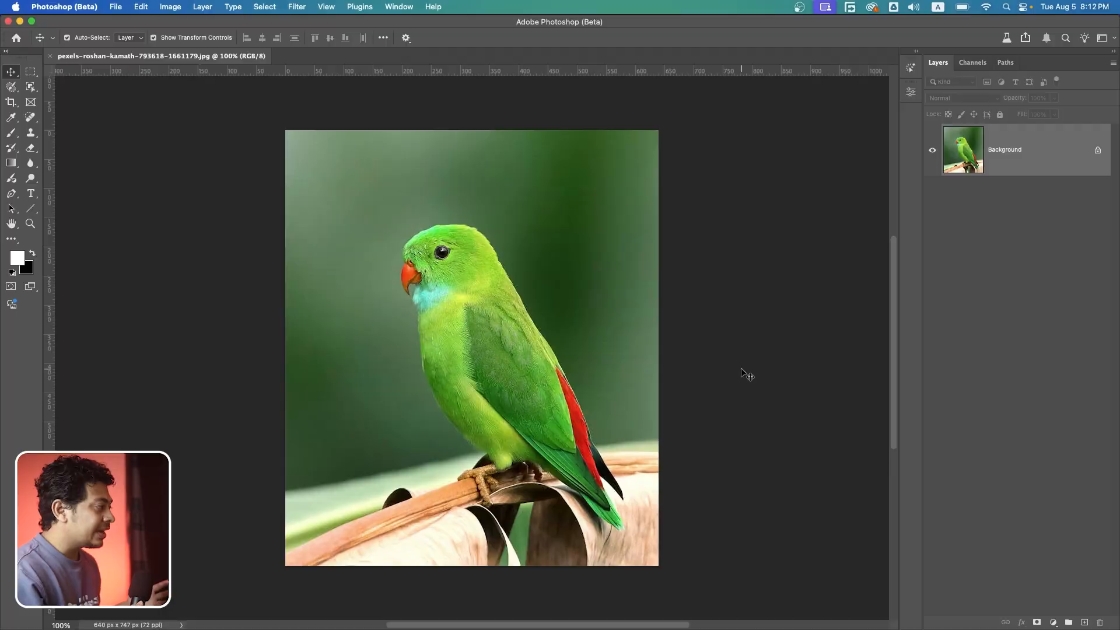
{"action": "mouse_move", "coordinate": [591, 328]}
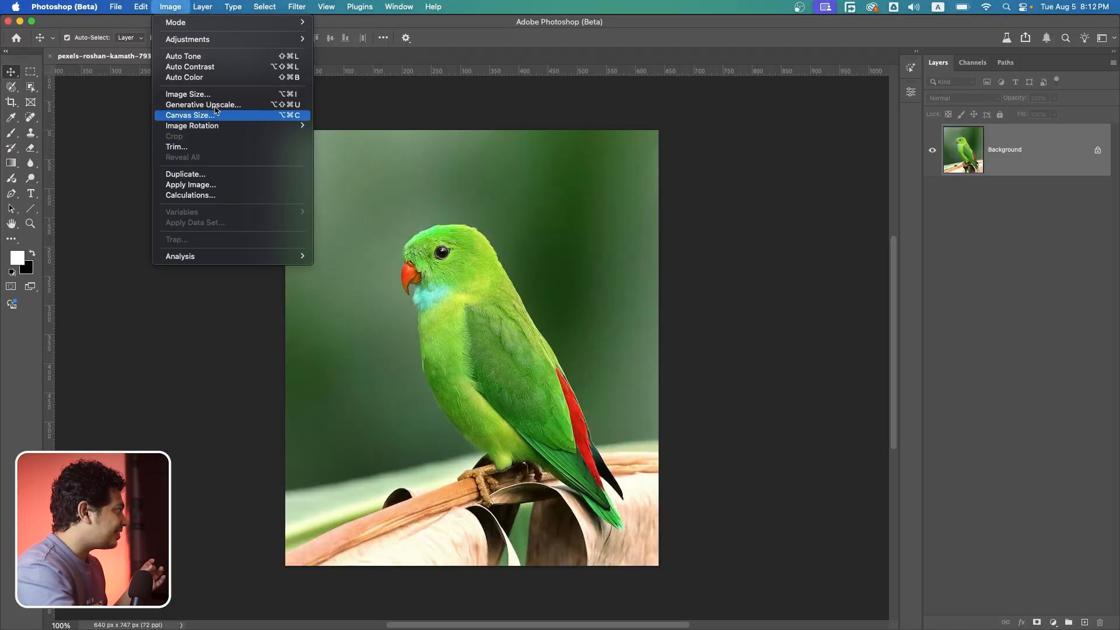
Step: Open Image Size to view the parrot photo's 640 × 747 px dimensions
{"action": "left_click", "coordinate": [188, 94]}
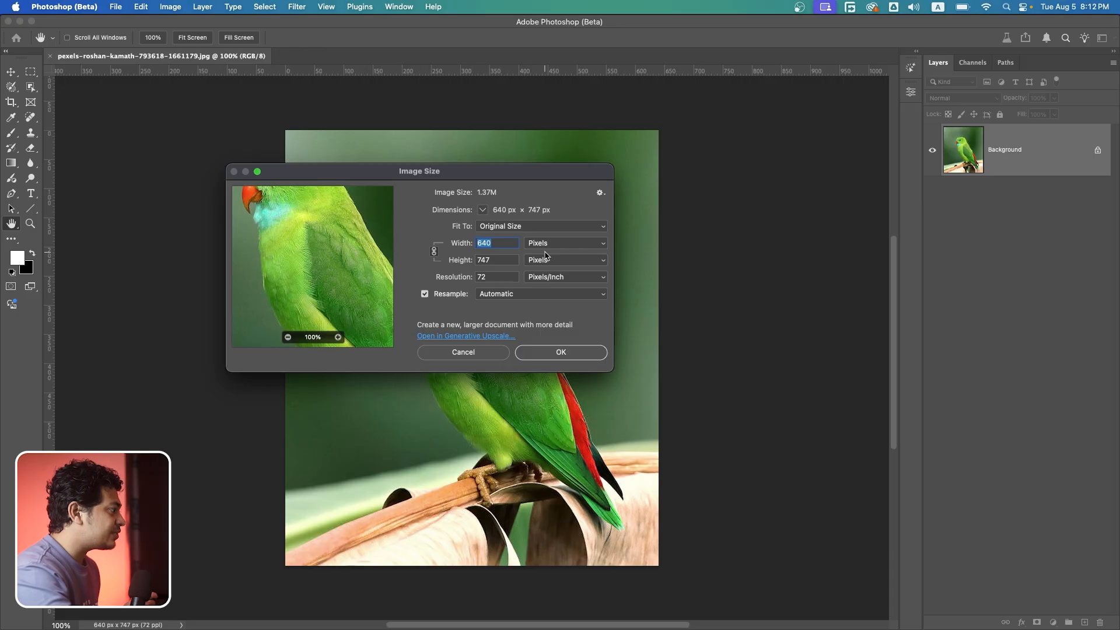
{"action": "mouse_move", "coordinate": [498, 243]}
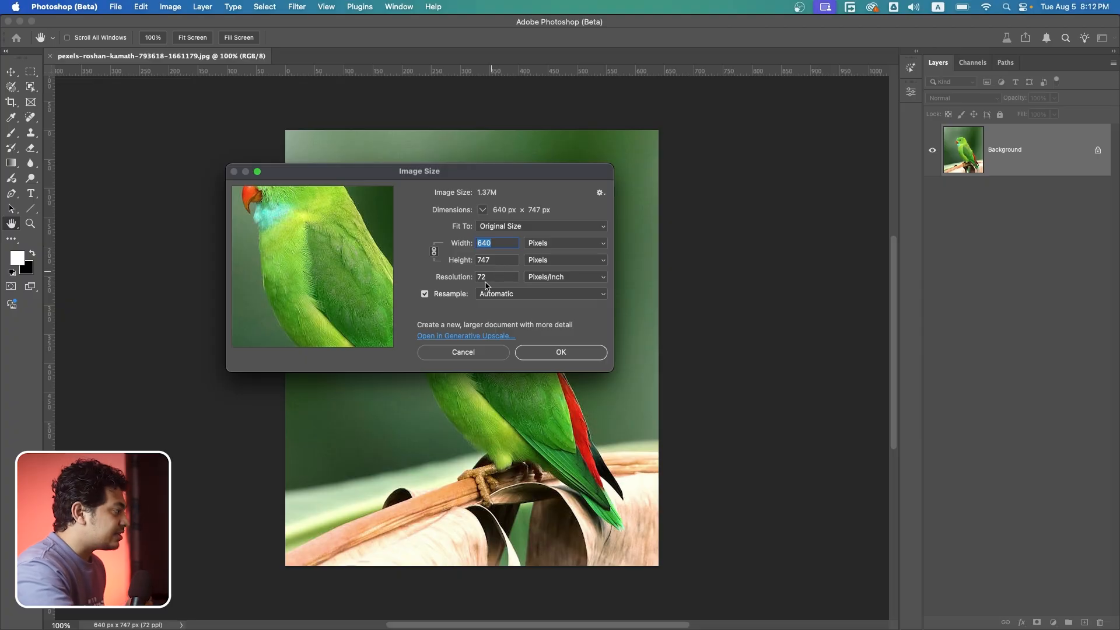
{"action": "mouse_move", "coordinate": [461, 362]}
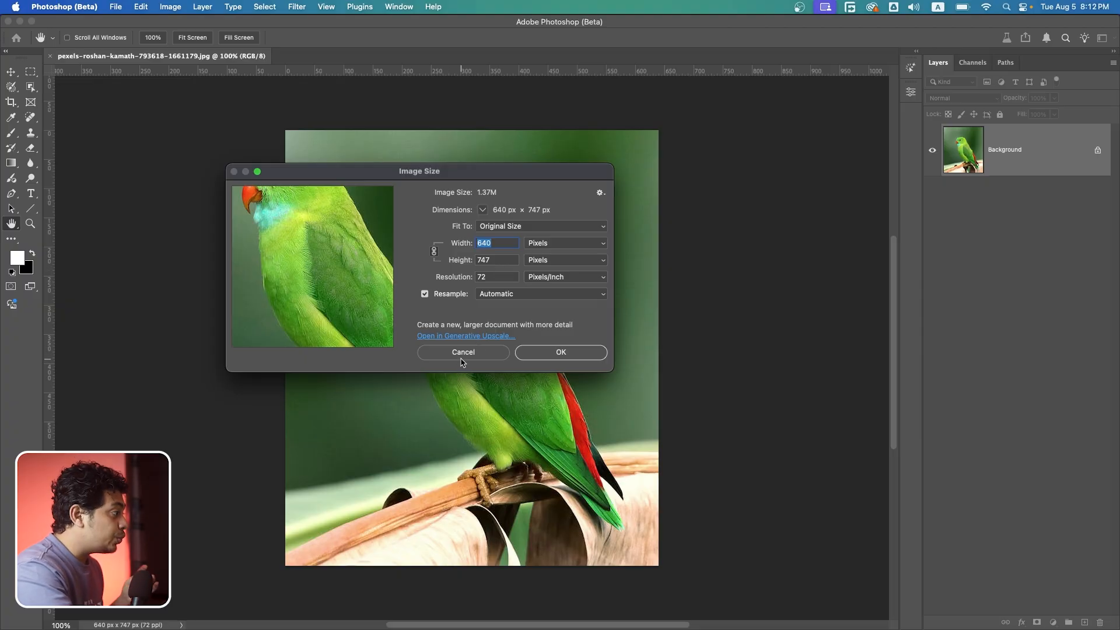
Step: Close Image Size and set Generative Upscale to 4x for a 2560 × 2988 px output
{"action": "left_click", "coordinate": [462, 351]}
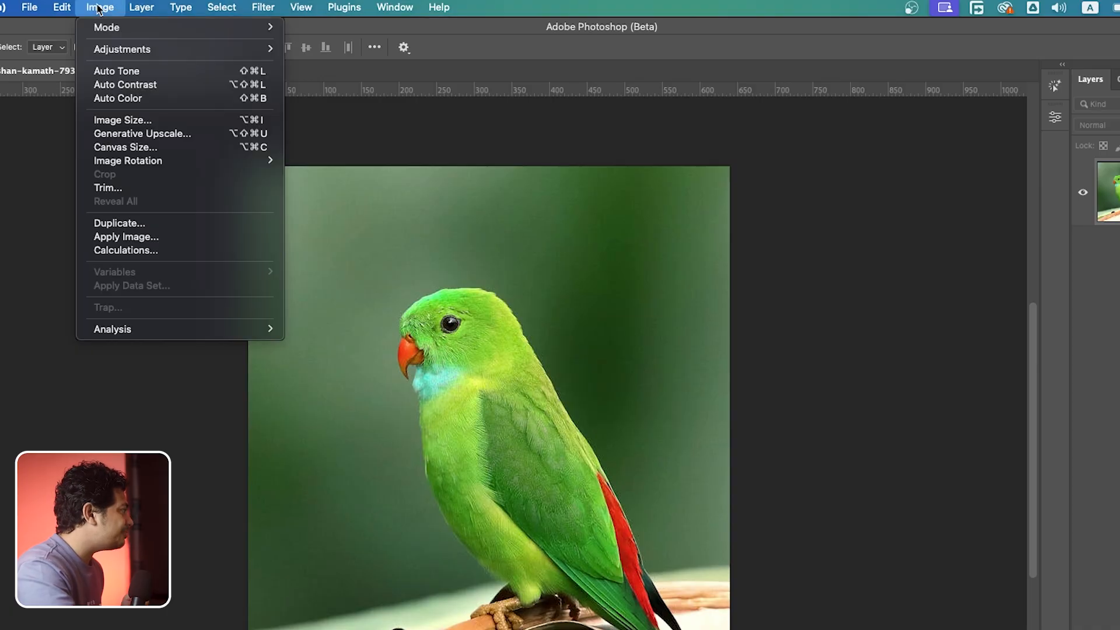
{"action": "mouse_move", "coordinate": [171, 134]}
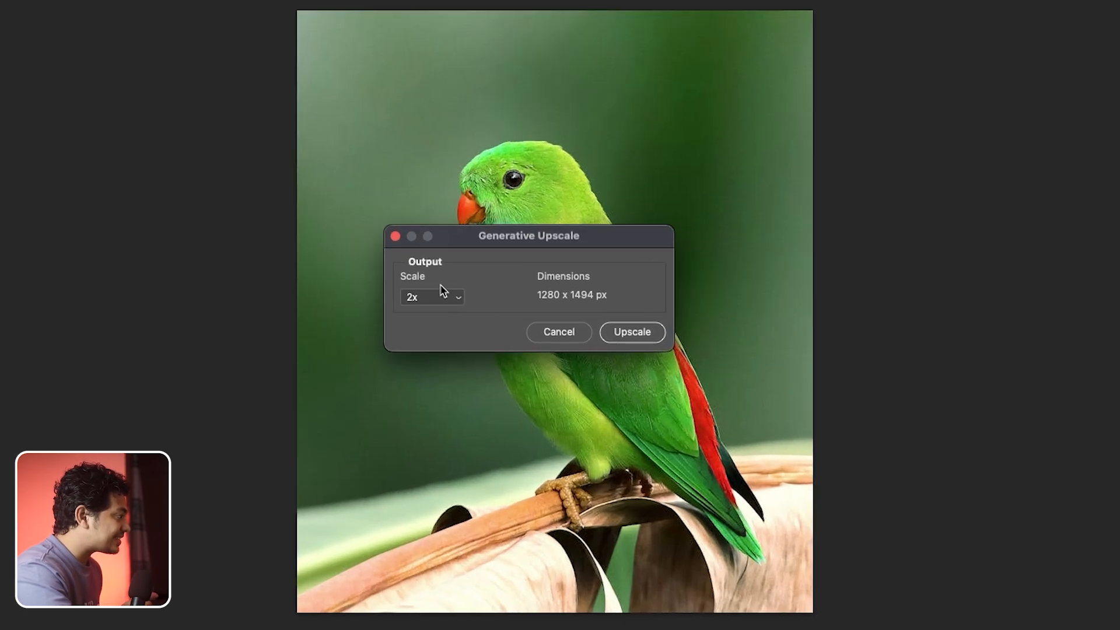
{"action": "left_click", "coordinate": [432, 297]}
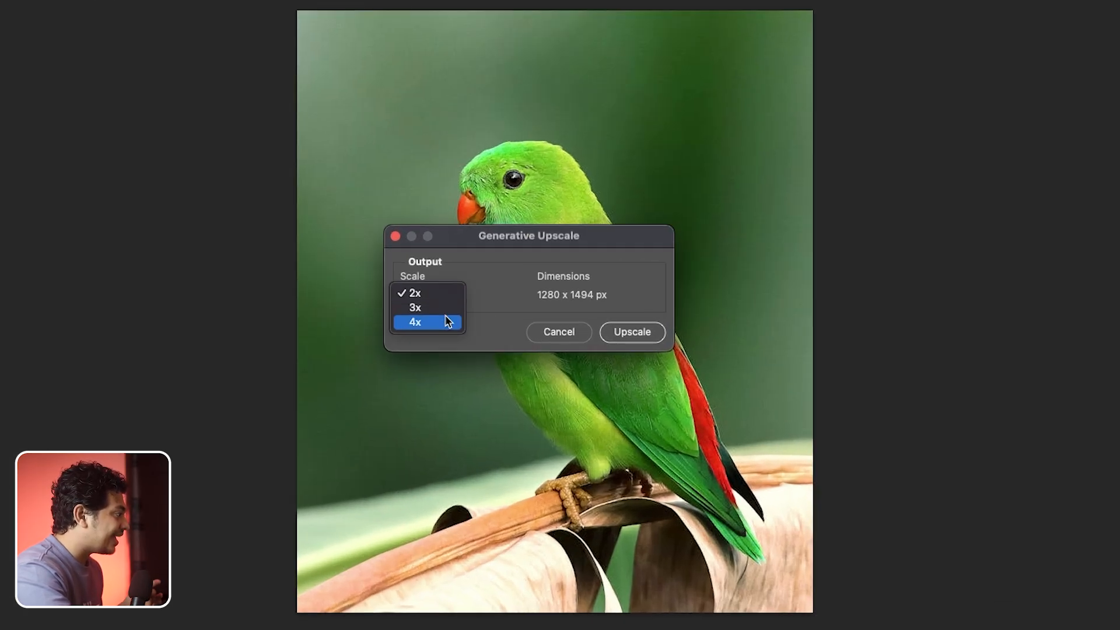
{"action": "mouse_move", "coordinate": [475, 334]}
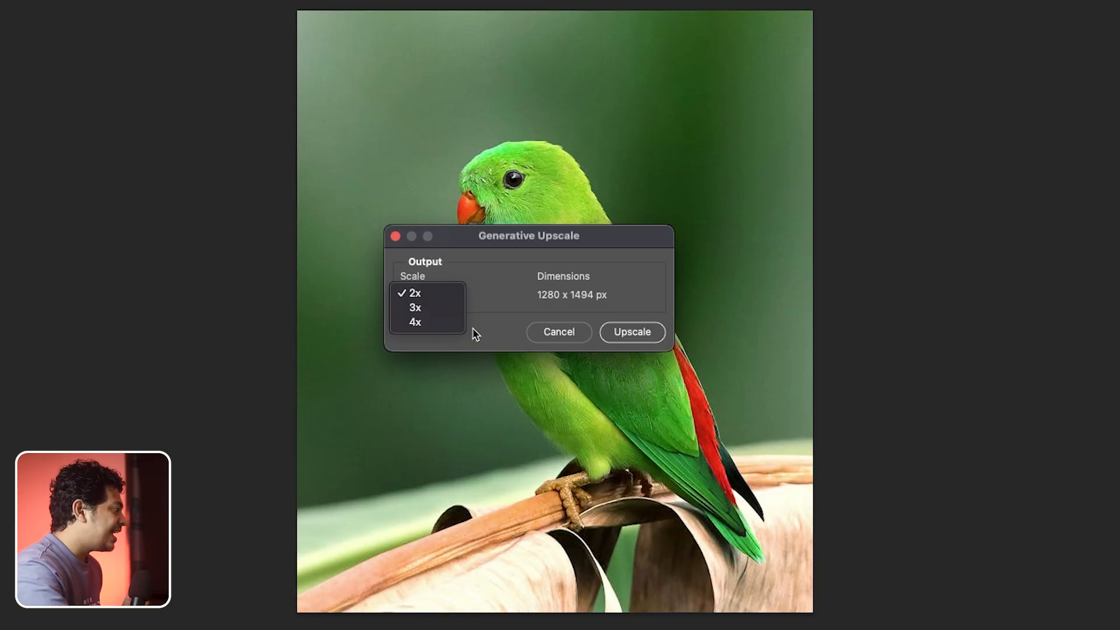
{"action": "left_click", "coordinate": [414, 322]}
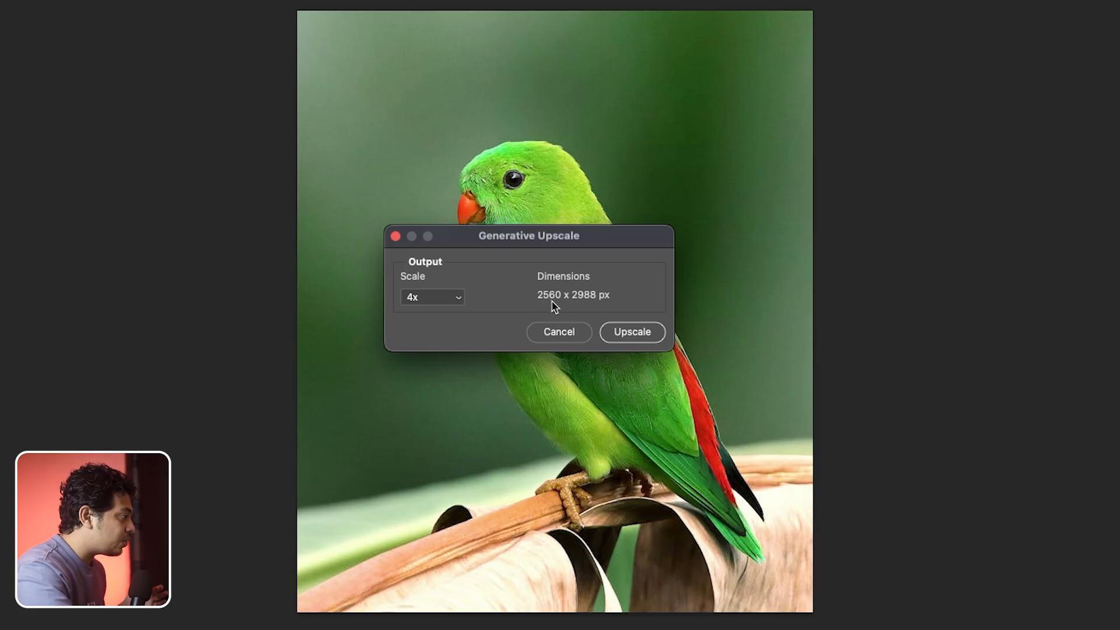
{"action": "mouse_move", "coordinate": [551, 306]}
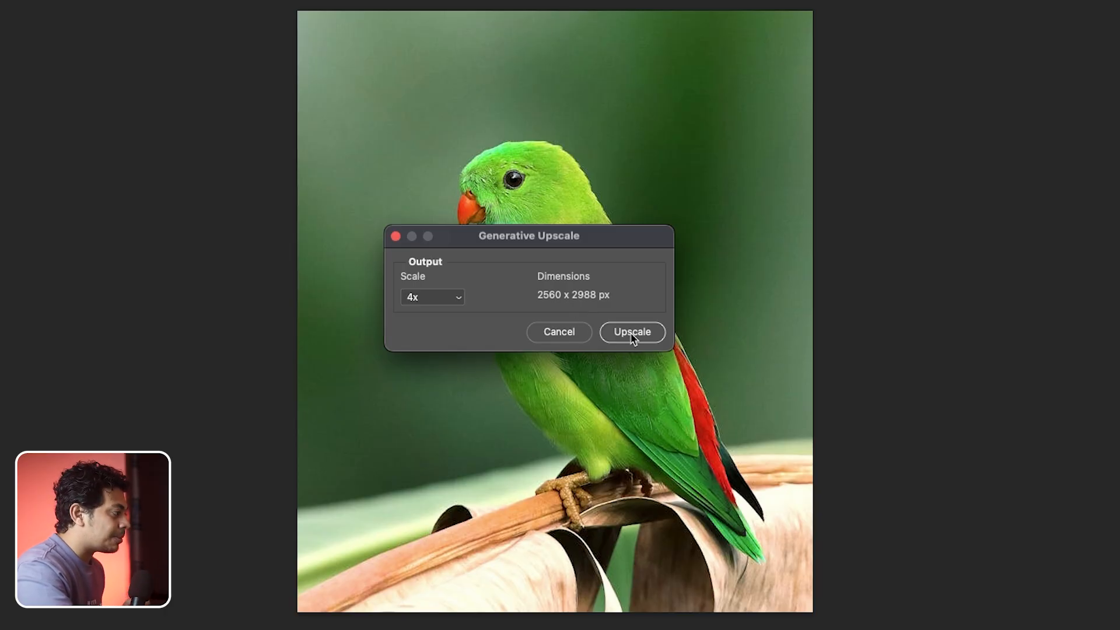
Step: Run the 4x upscale and confirm the new document is 2560 × 2988 px in Image Size
{"action": "left_click", "coordinate": [631, 331]}
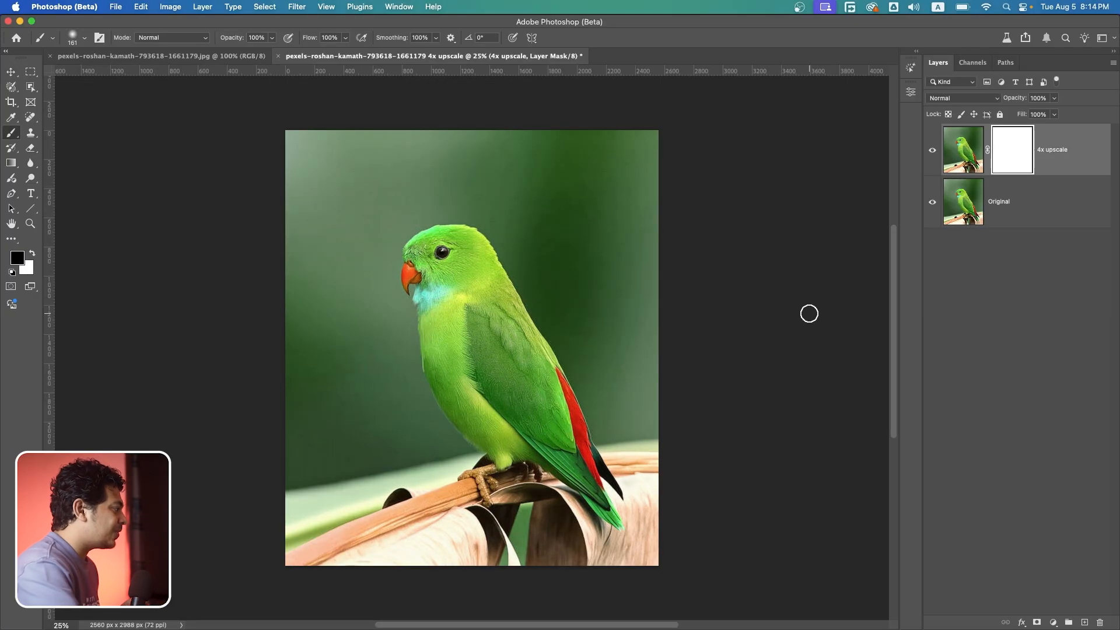
{"action": "left_click", "coordinate": [170, 7]}
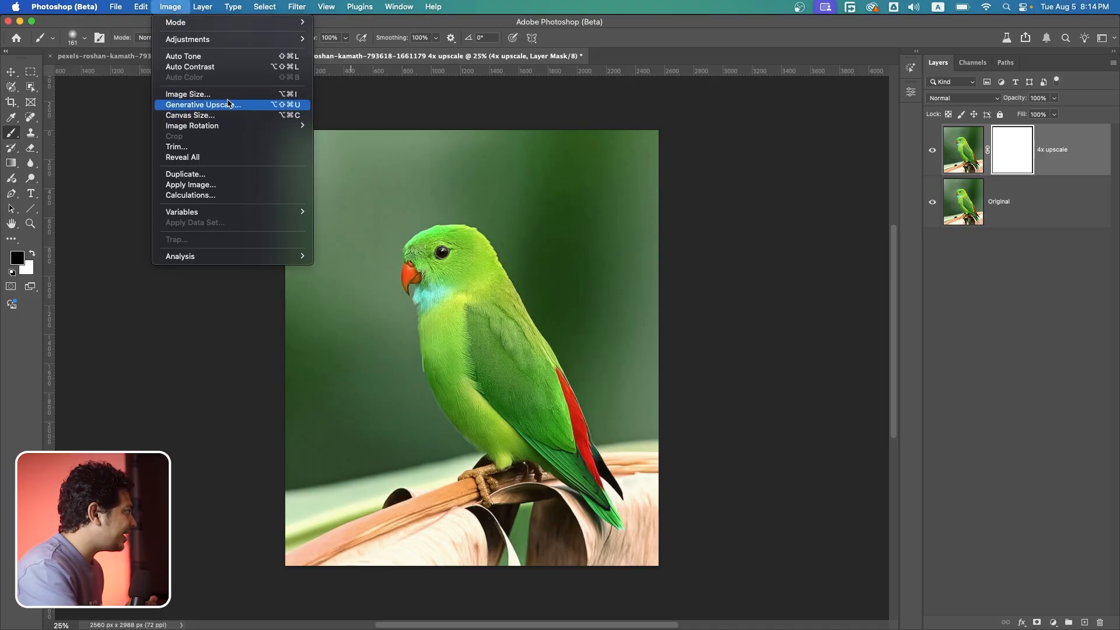
{"action": "left_click", "coordinate": [187, 94]}
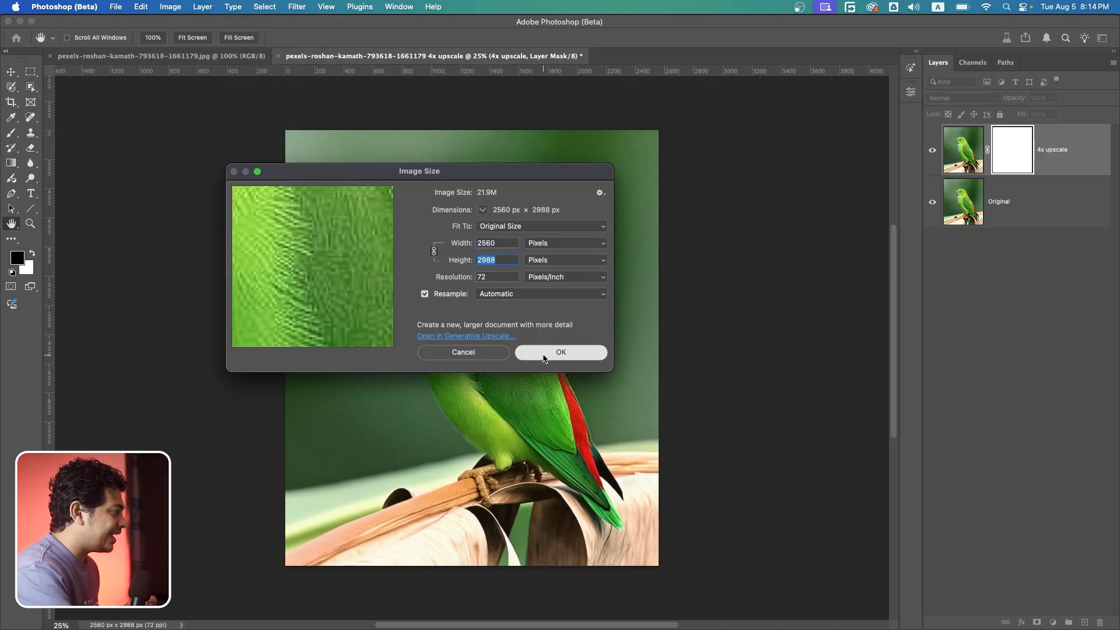
{"action": "left_click", "coordinate": [561, 351]}
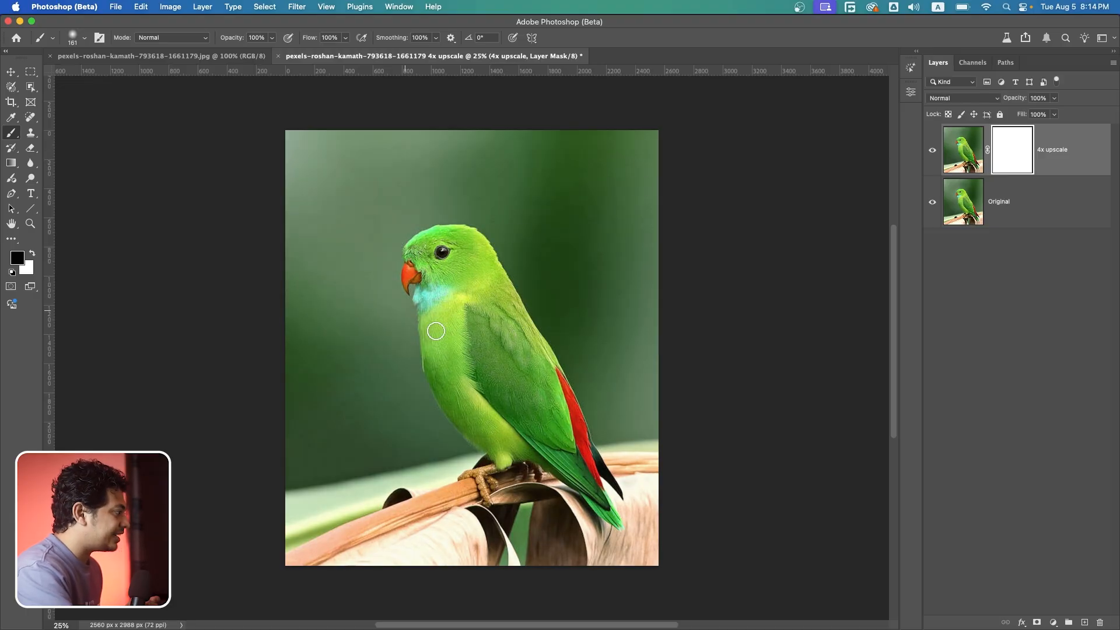
{"action": "mouse_move", "coordinate": [536, 258]}
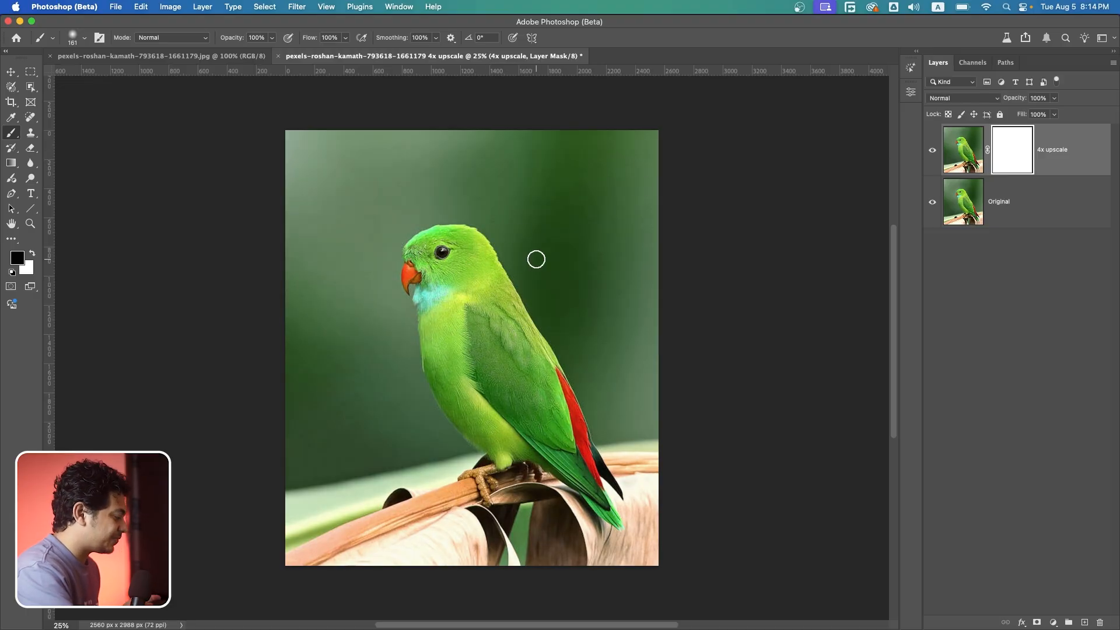